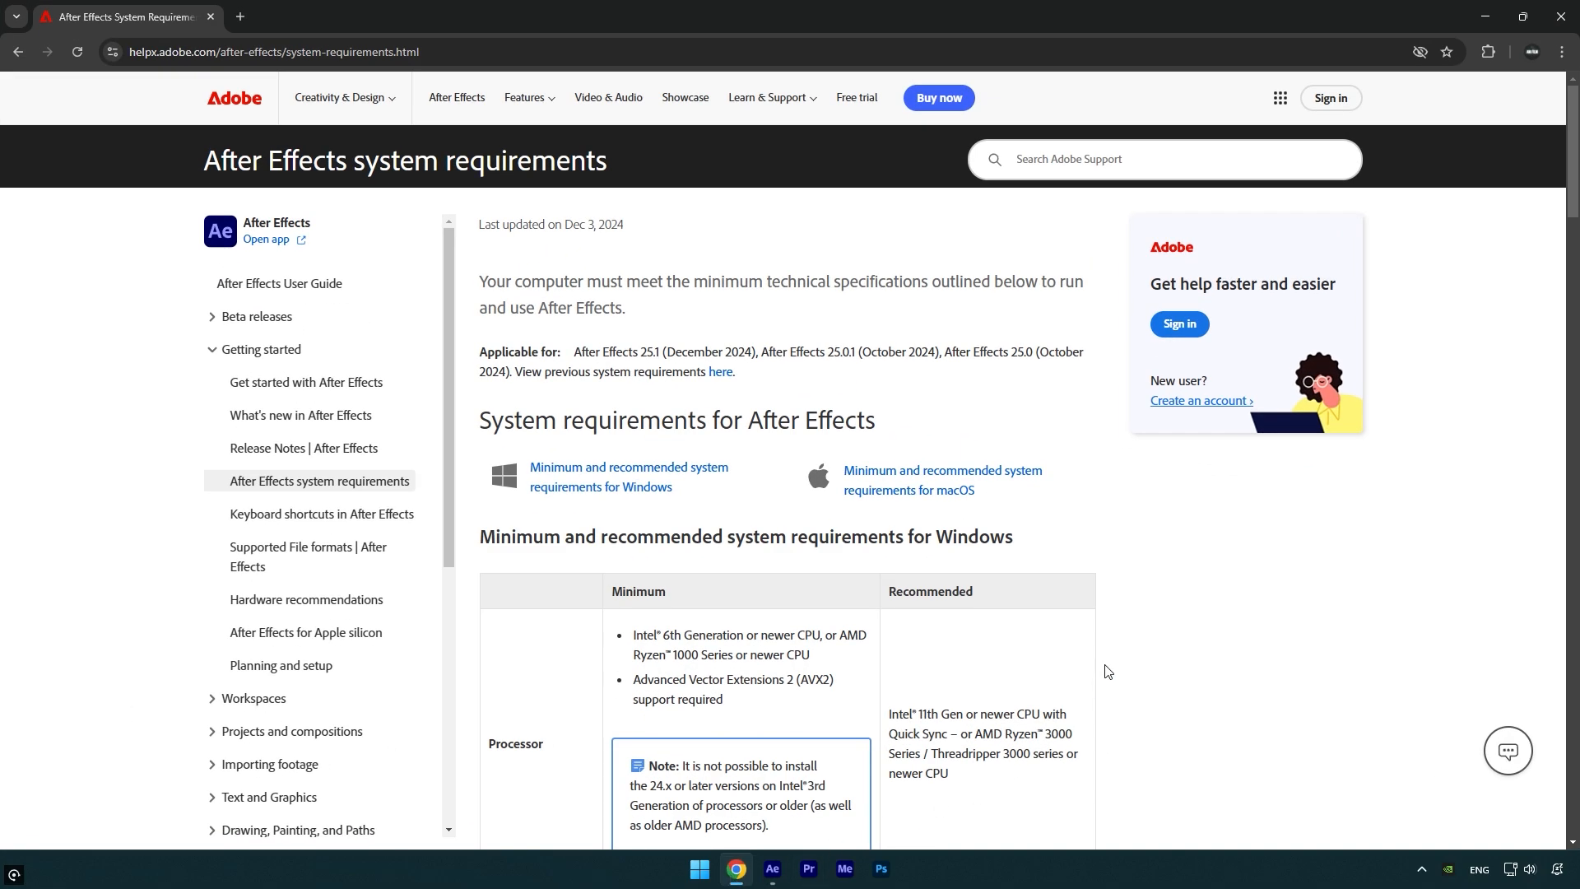
# Scroll down to the Windows processor, memory and GPU requirements table.
pyautogui.scroll(-3)
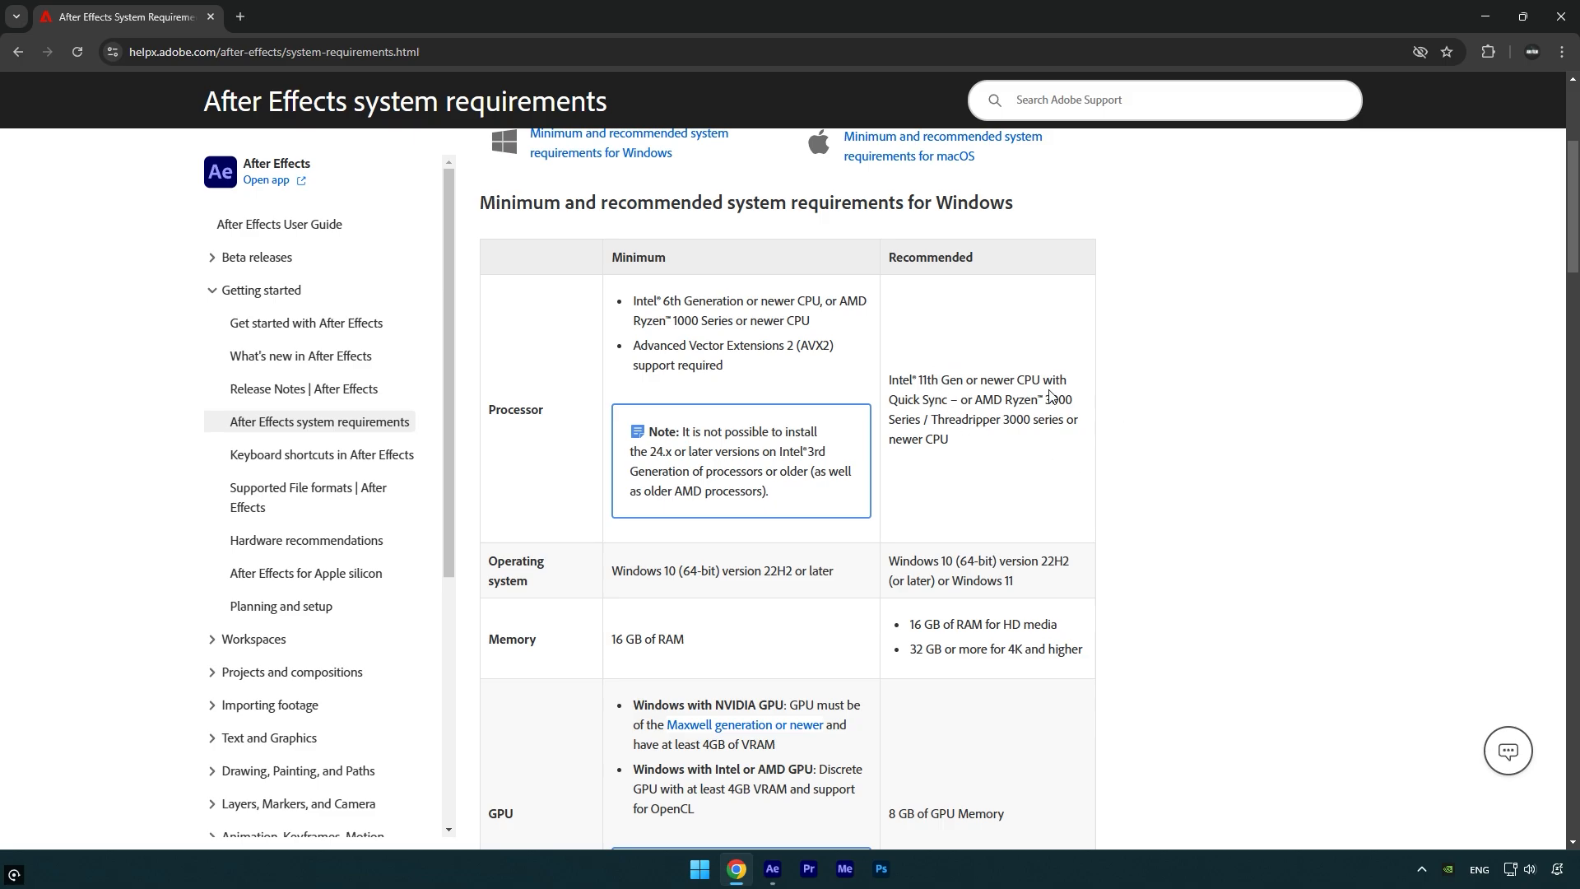
pyautogui.moveTo(1131, 537)
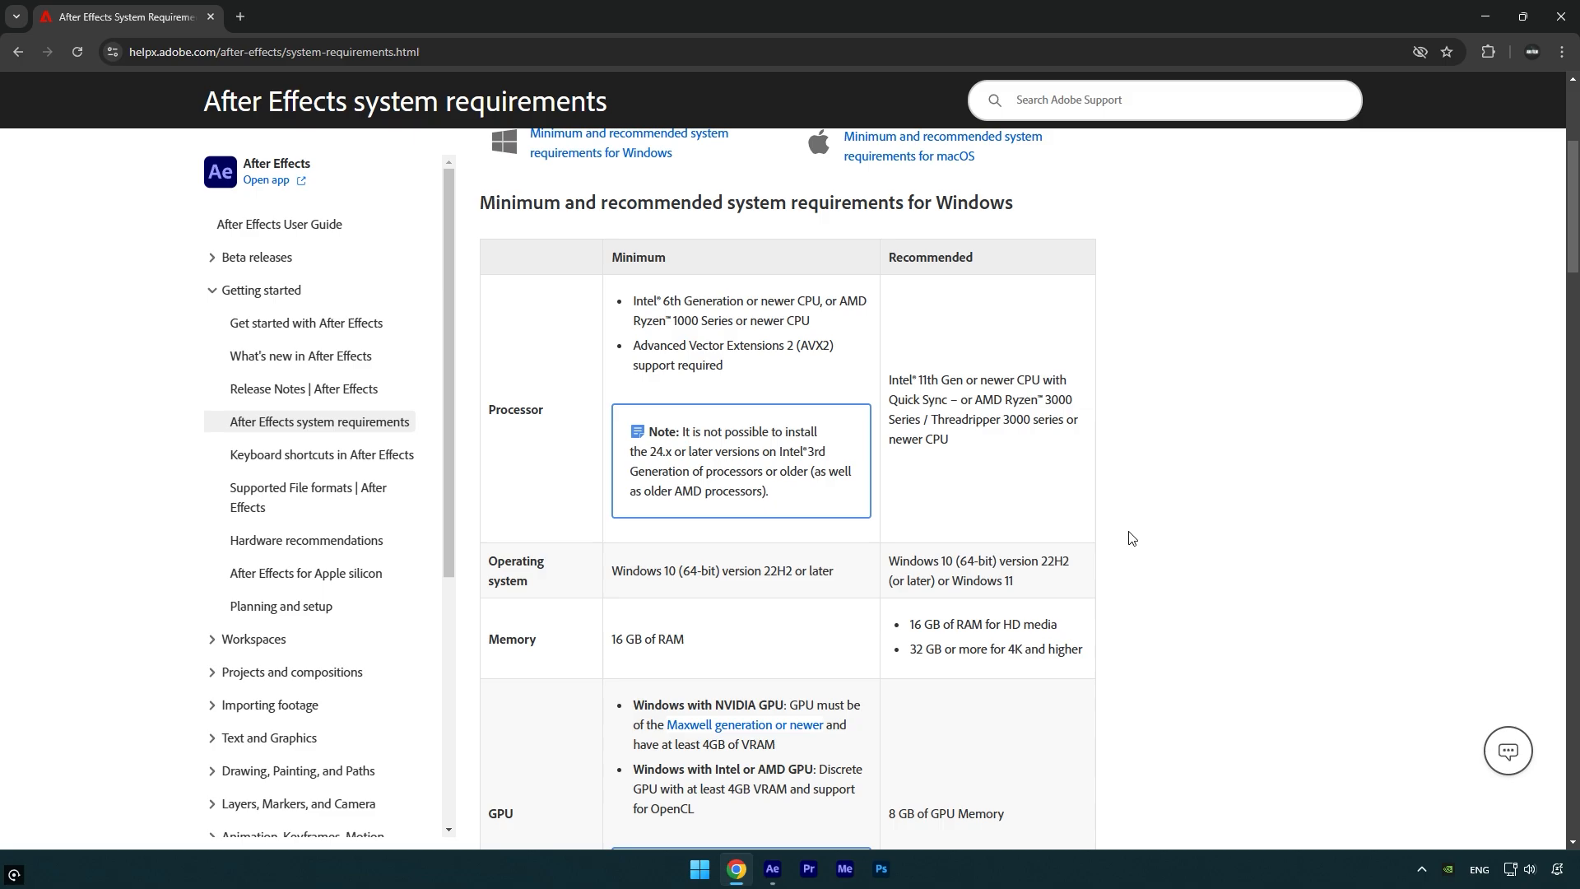
pyautogui.moveTo(1124, 540)
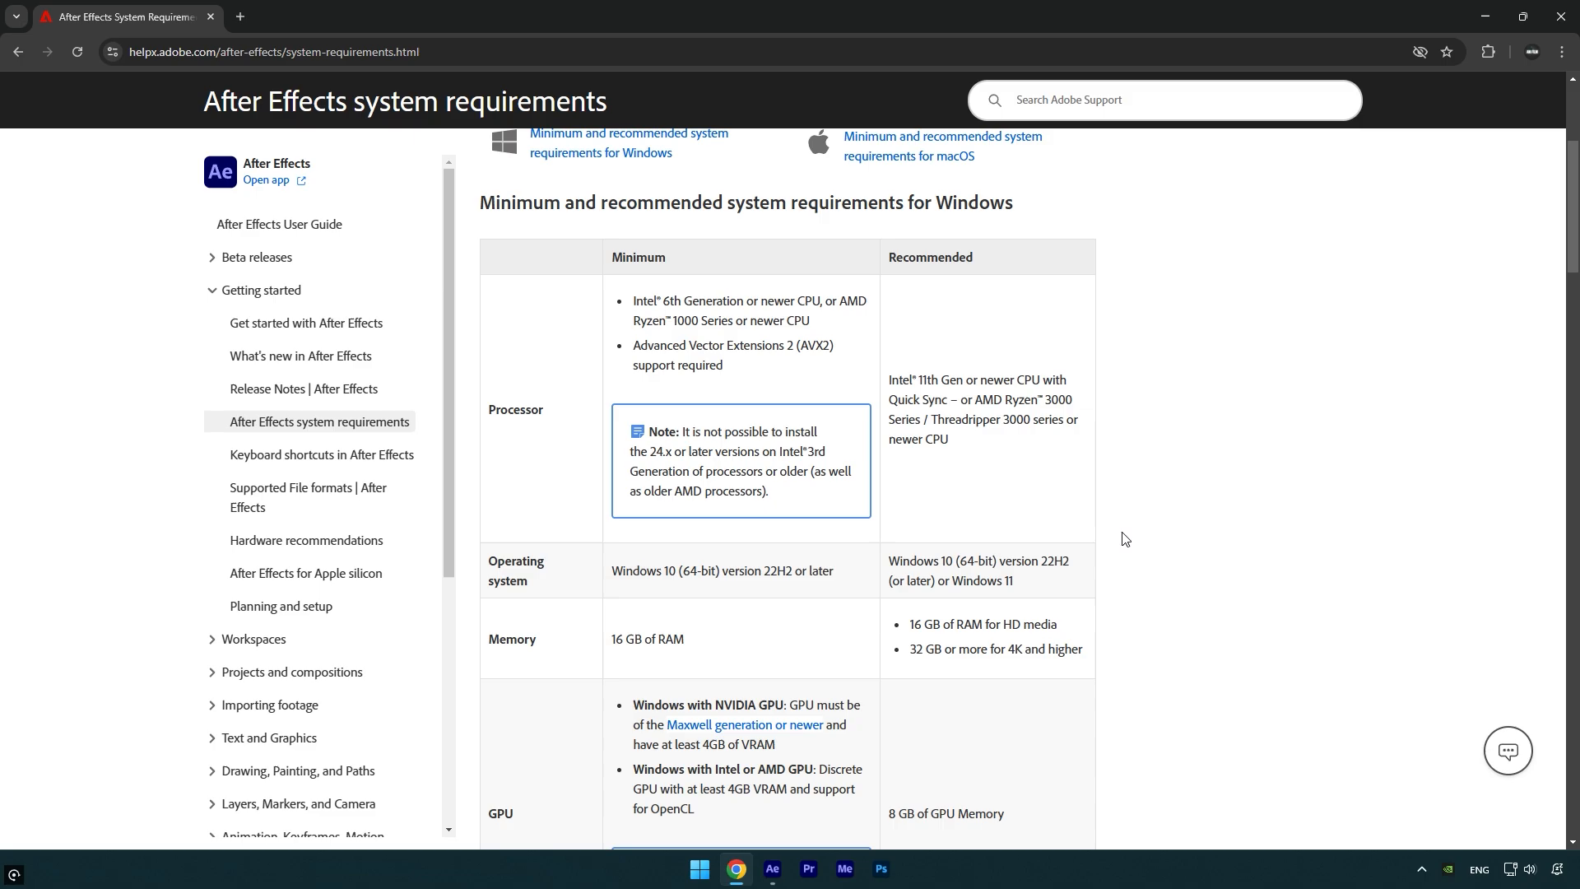
pyautogui.moveTo(891, 380); pyautogui.dragTo(1005, 380)
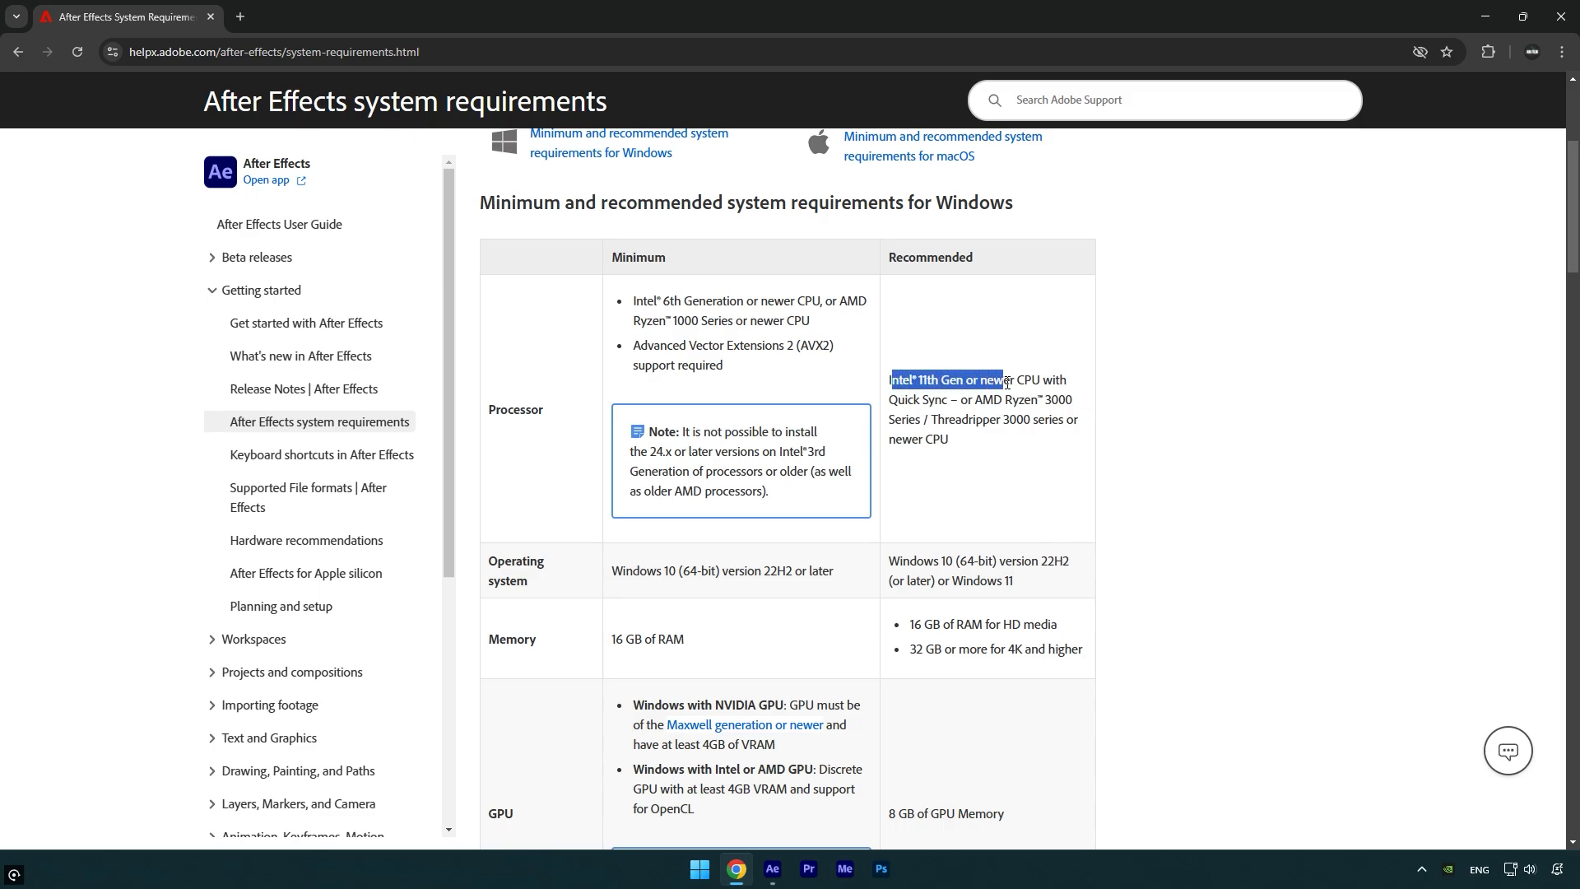
pyautogui.click(1084, 391)
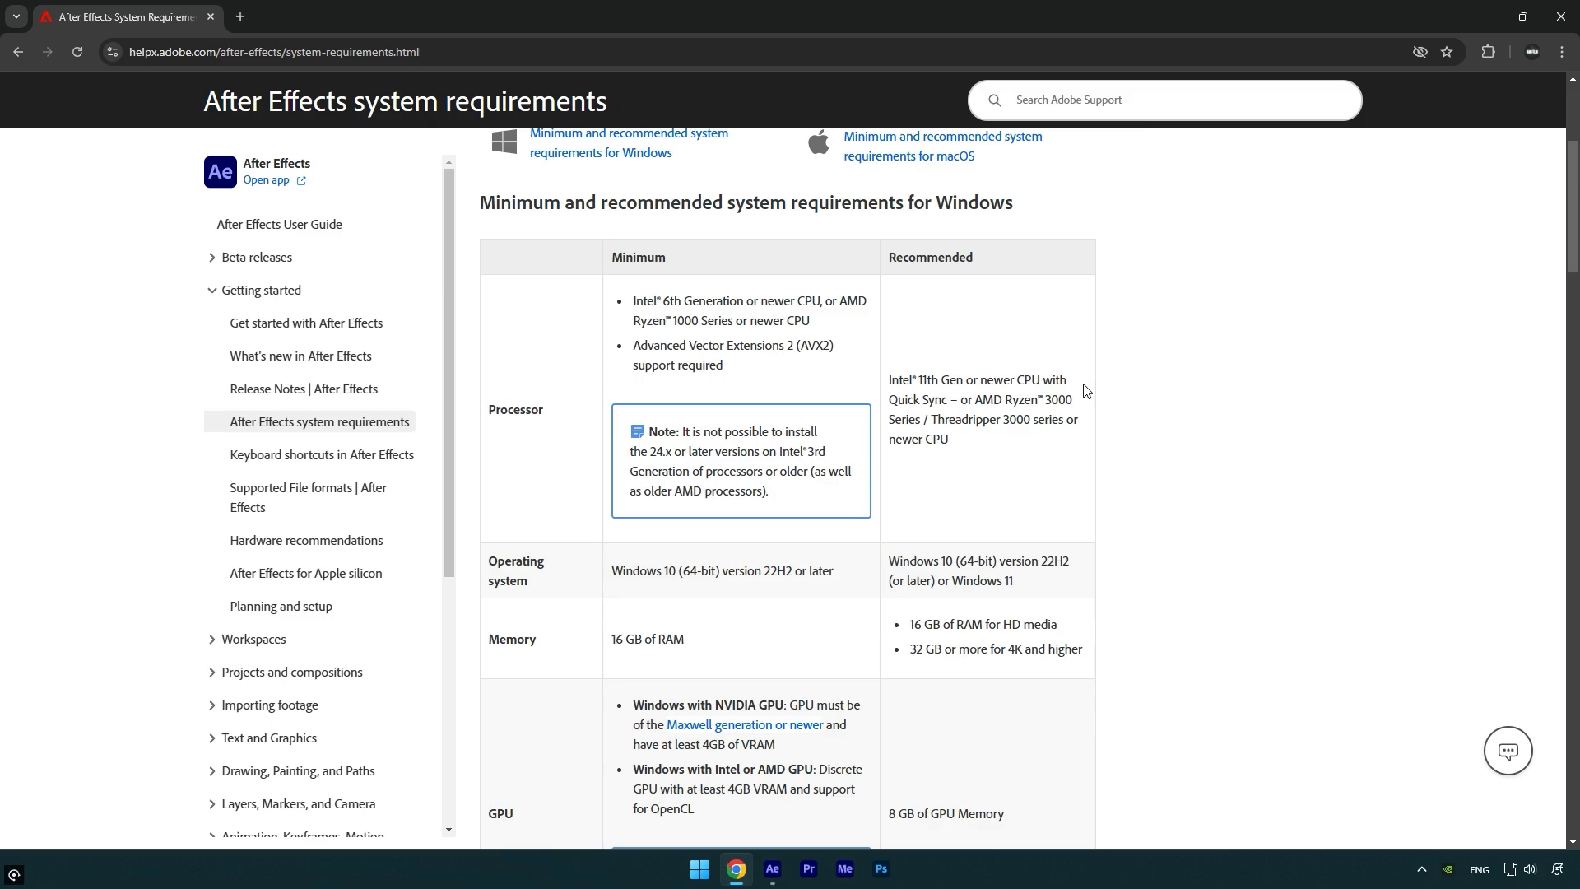
# Scroll to the Memory rows (16 GB for HD, 32 GB for 4K) and GPU details.
pyautogui.scroll(-3)
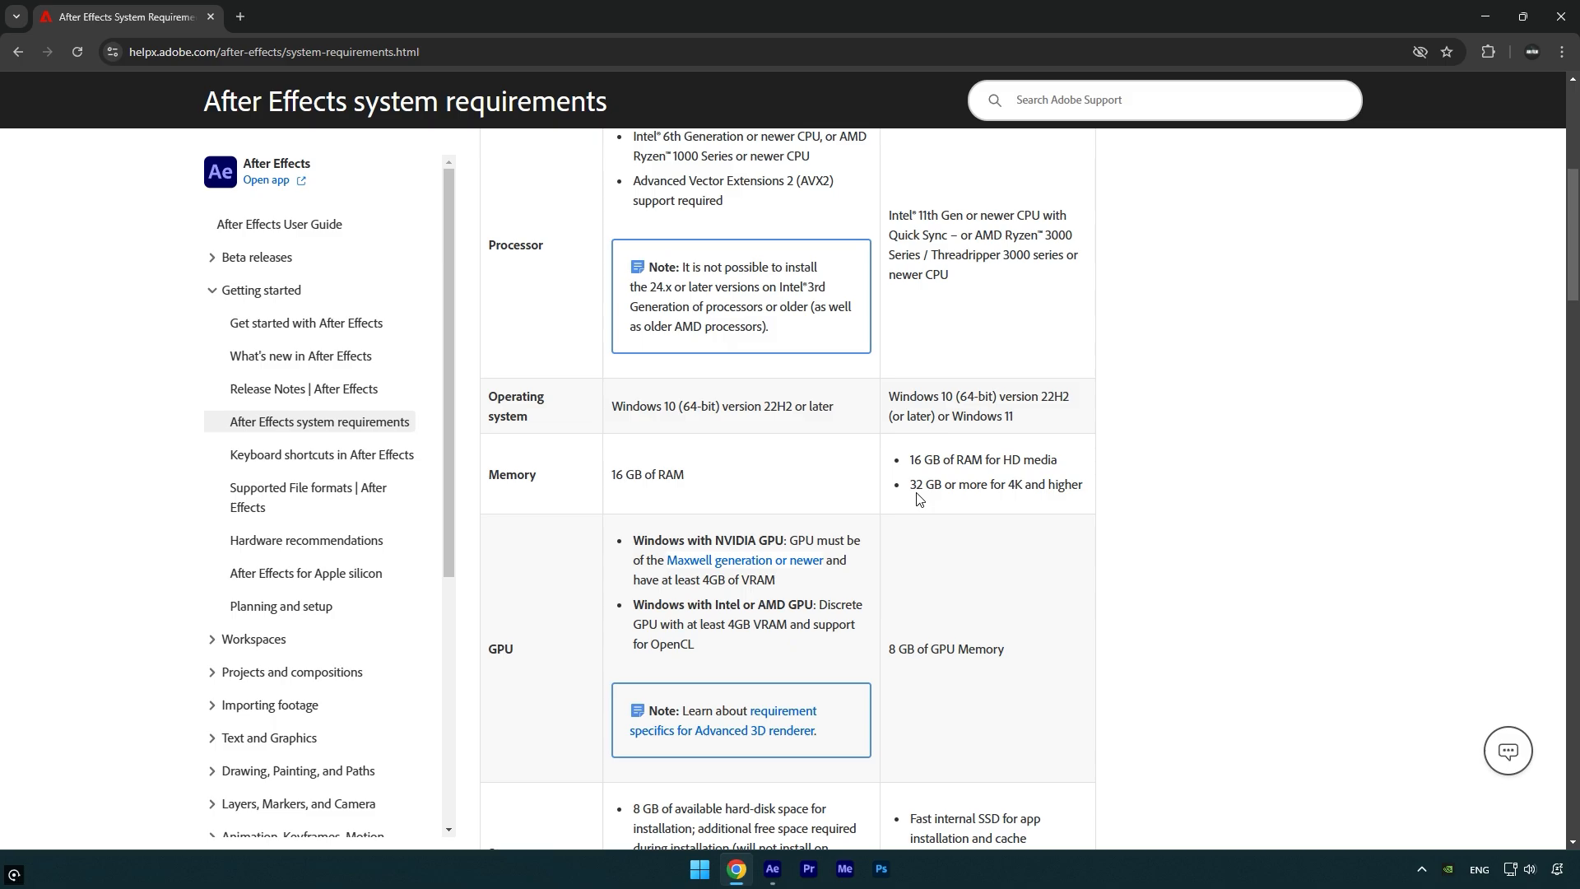
# Scroll to the Storage, Display and Sound card rows with SSD and 1920x1080 recommendations.
pyautogui.scroll(-3)
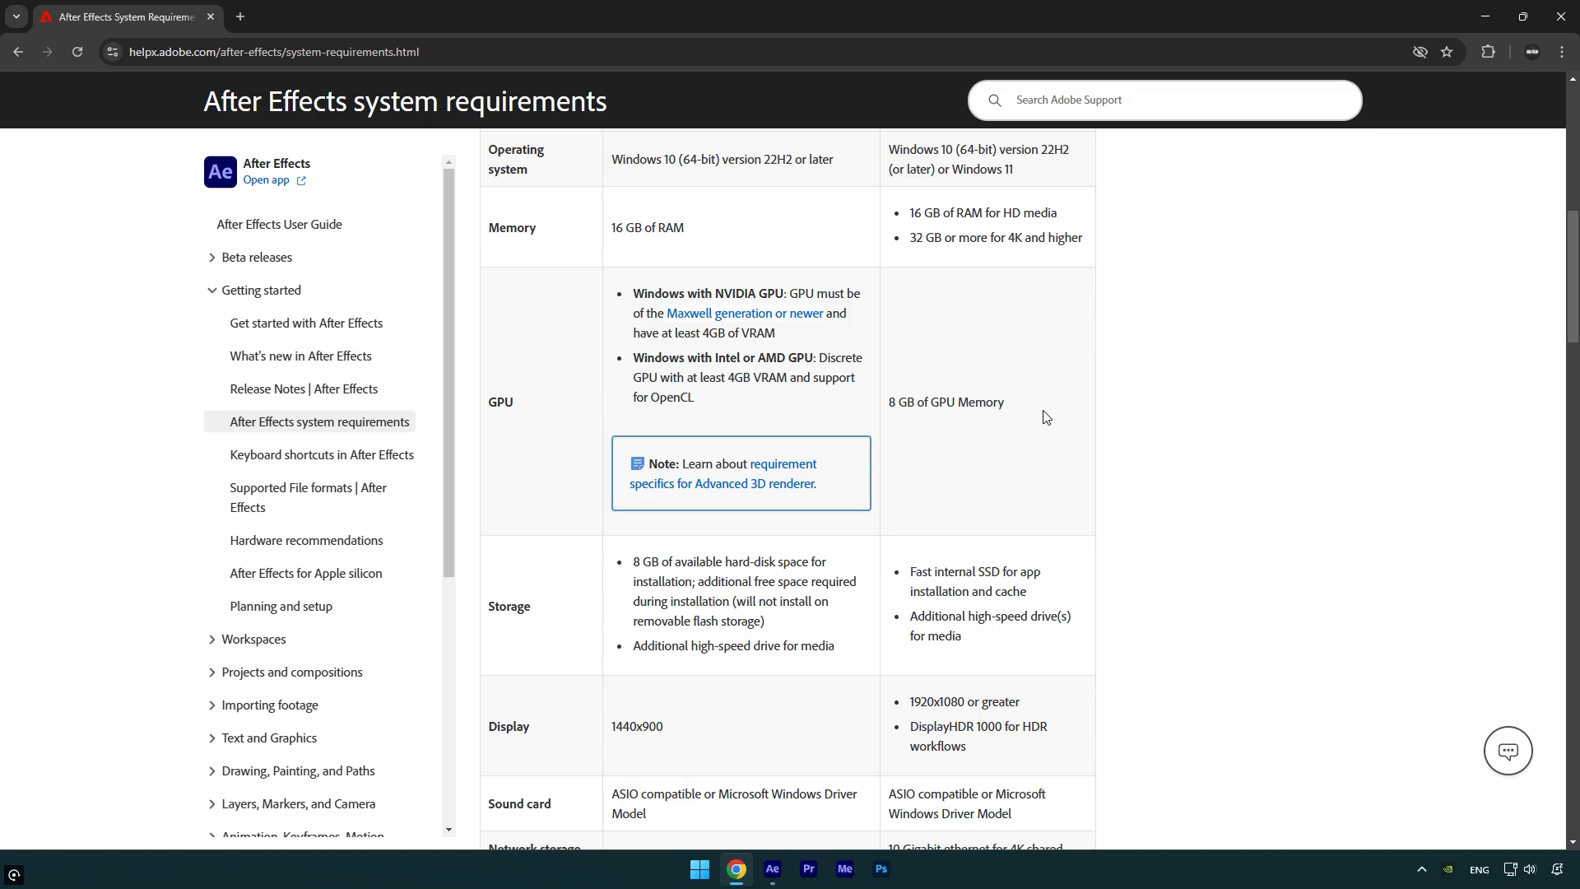
# Scroll past the Windows table to the macOS table showing M1 Pro and macOS Monterey.
pyautogui.scroll(-3)
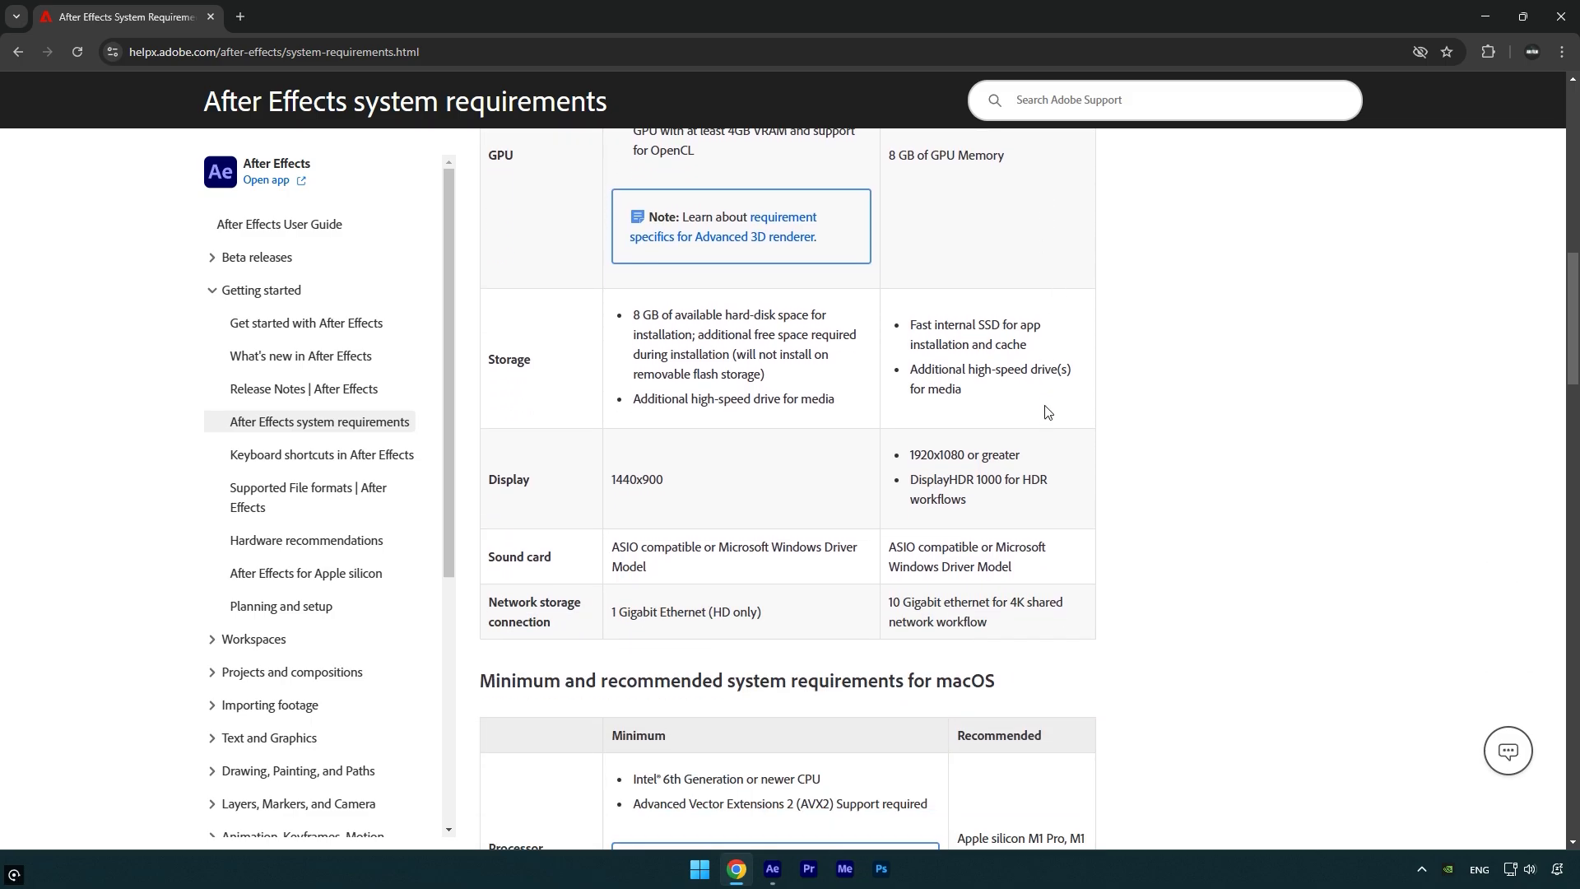
pyautogui.moveTo(1025, 400)
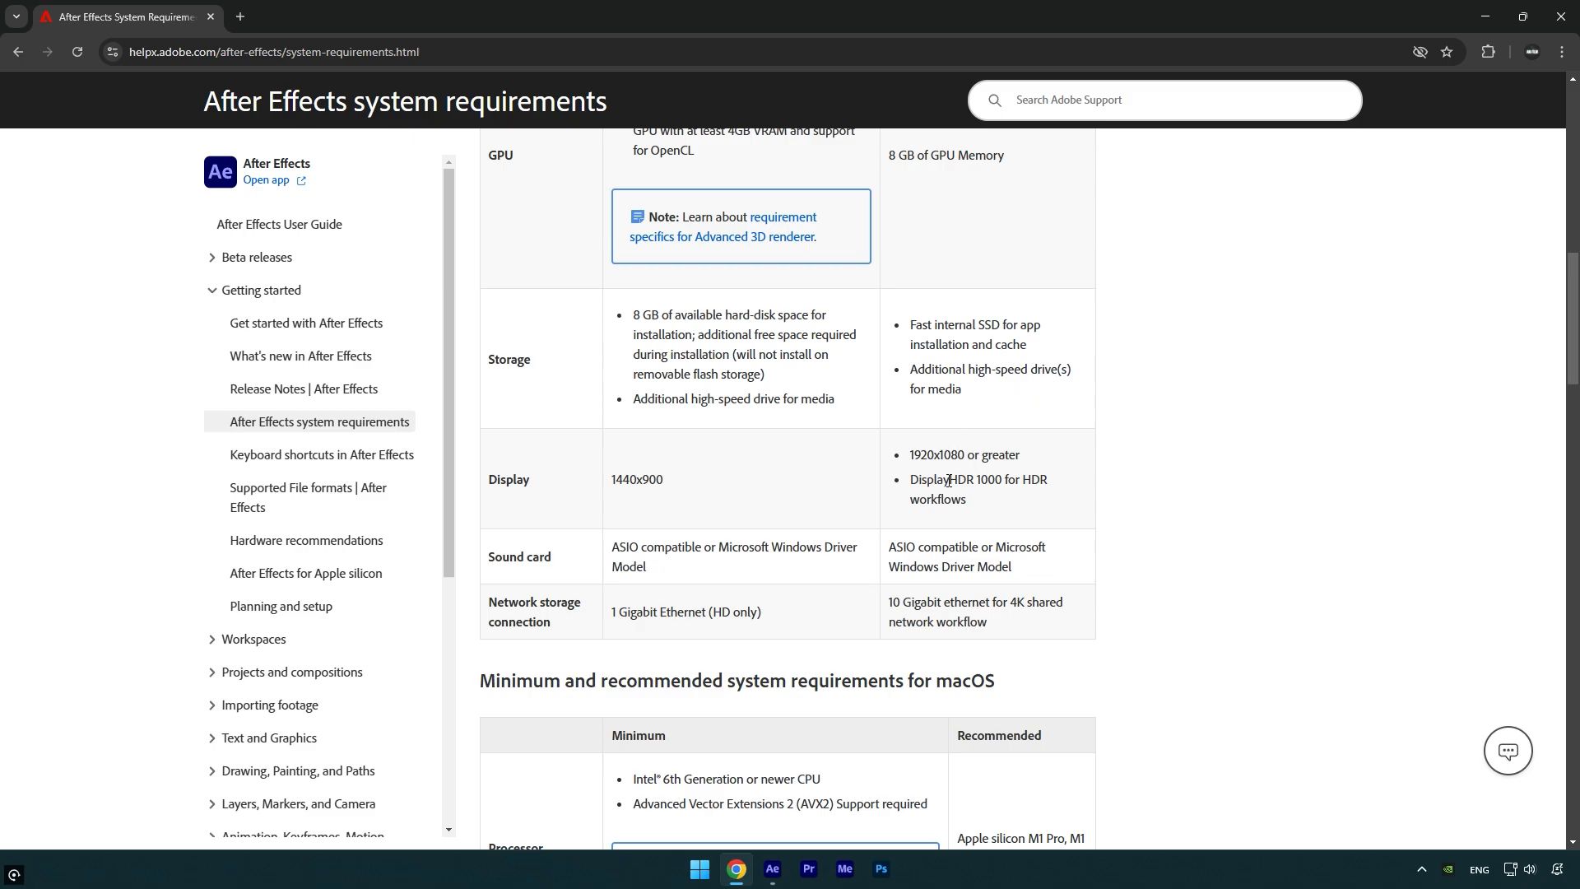
pyautogui.moveTo(1099, 479)
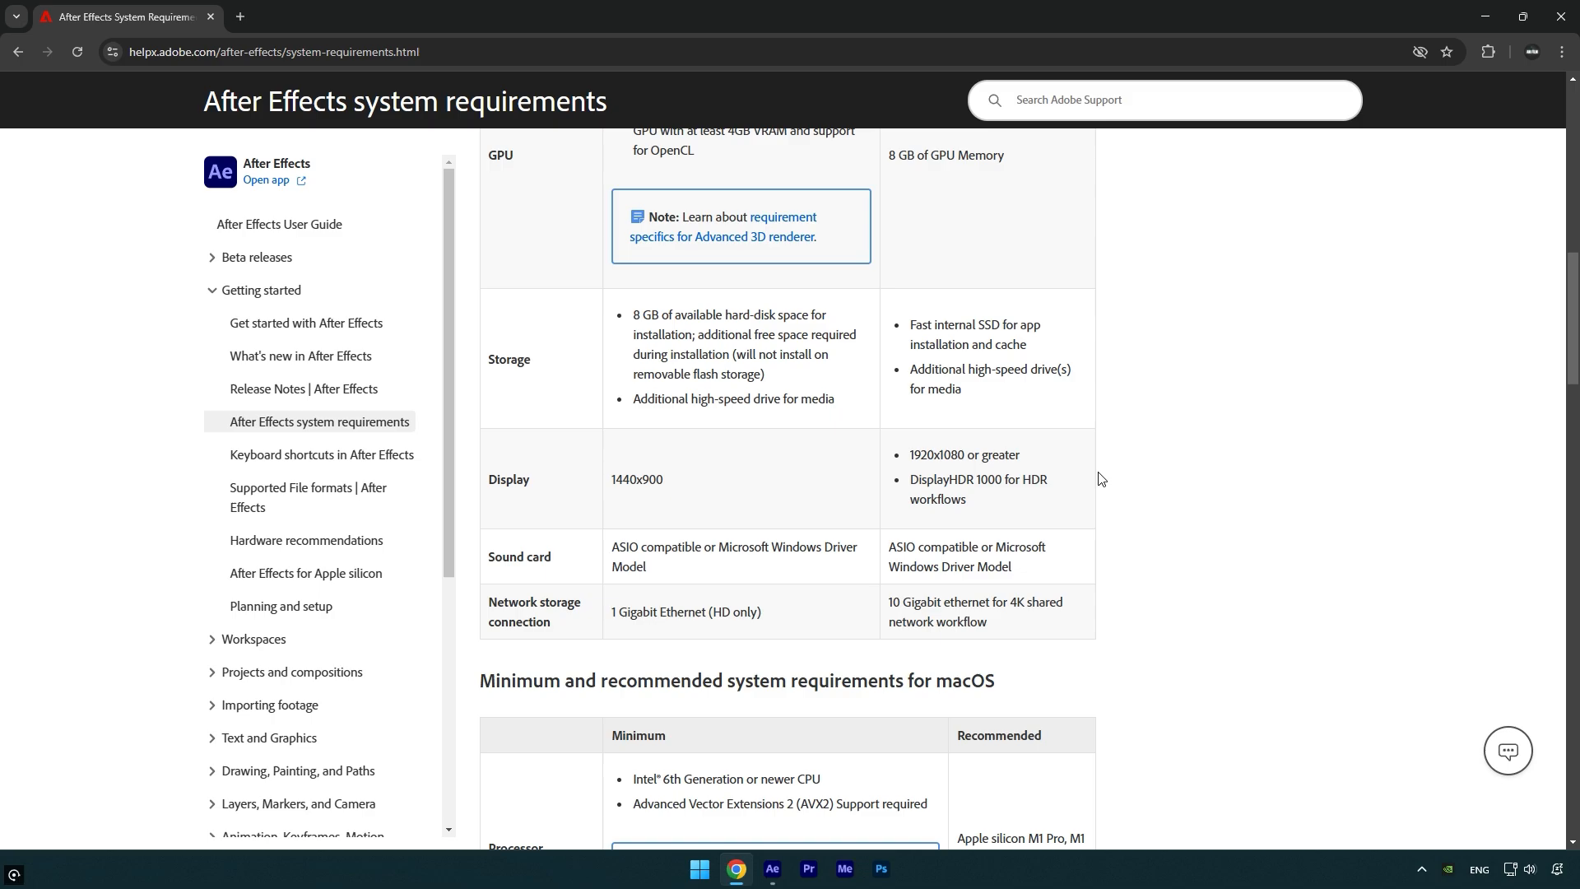
pyautogui.scroll(-3)
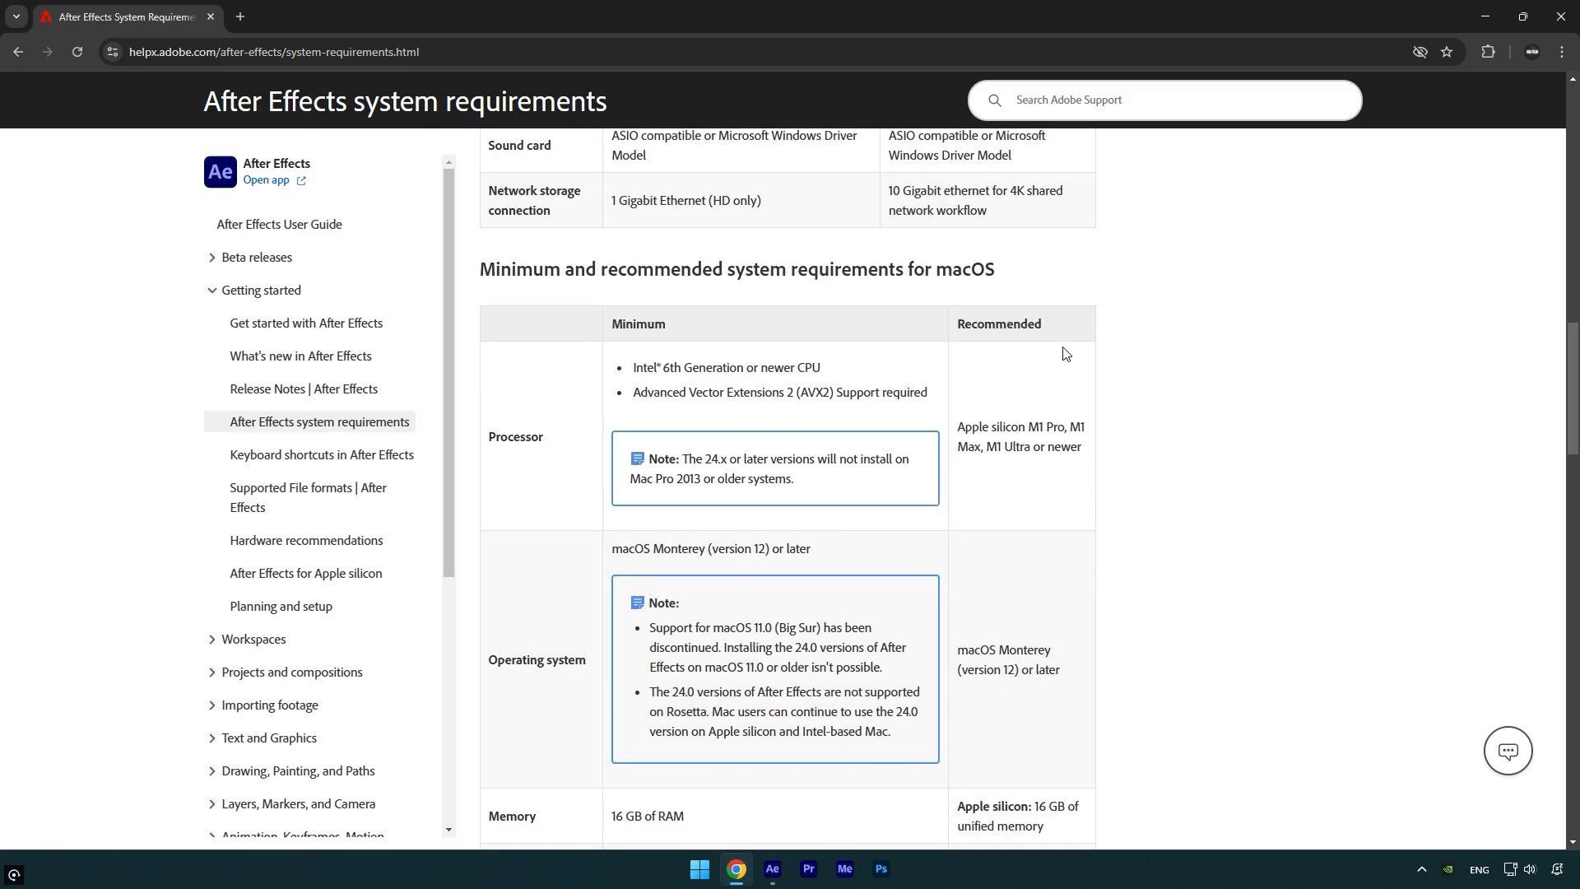